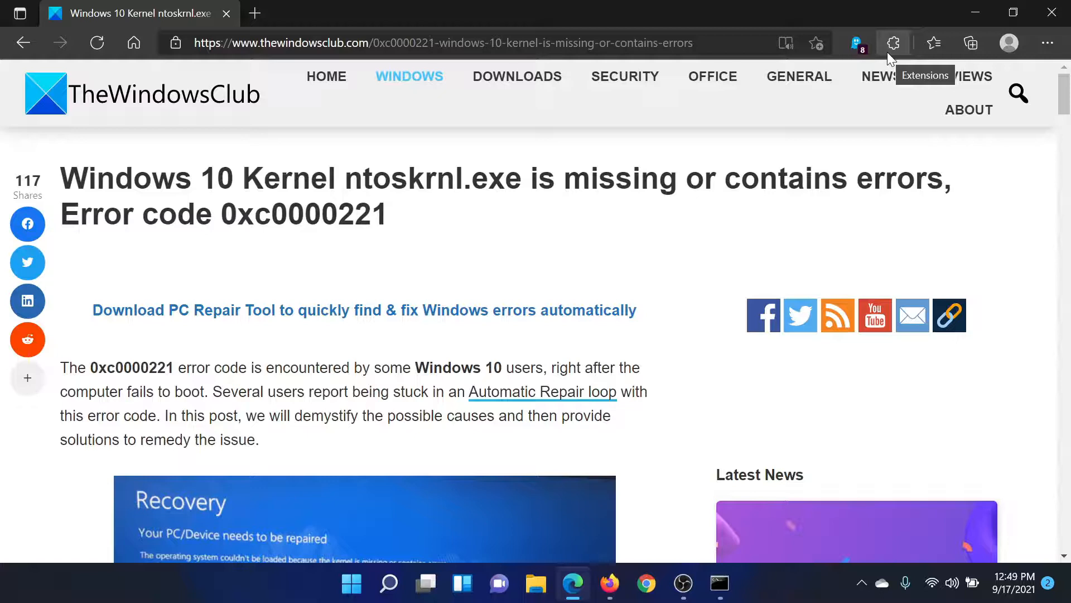
mouse_move(561, 128)
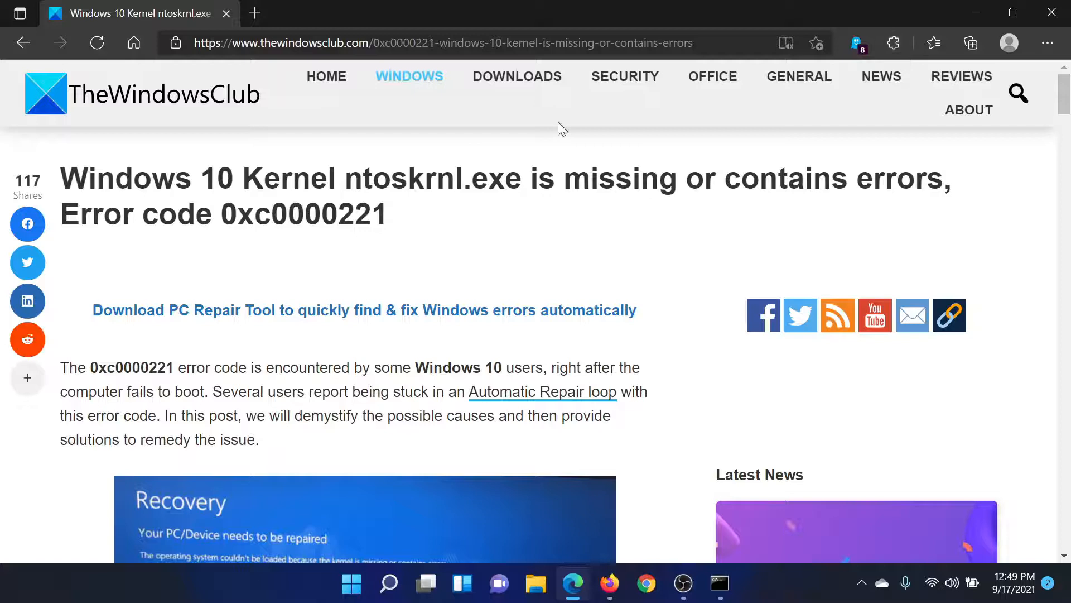
Step: Scroll the ntoskrnl.exe 0xc0000221 article down to its list of six fixes
scroll(down, 3)
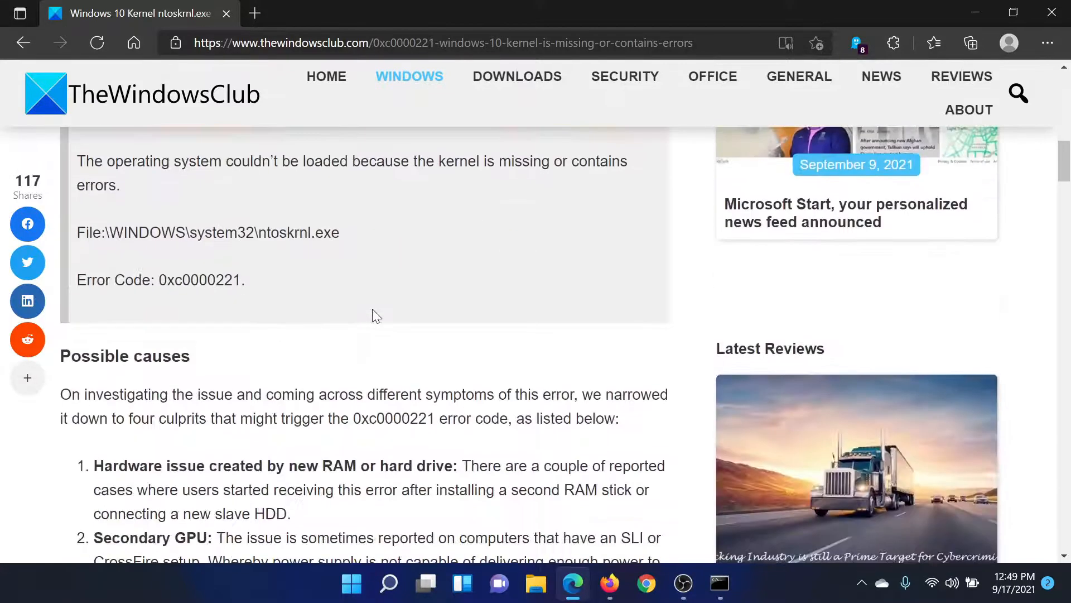
scroll(down, 3)
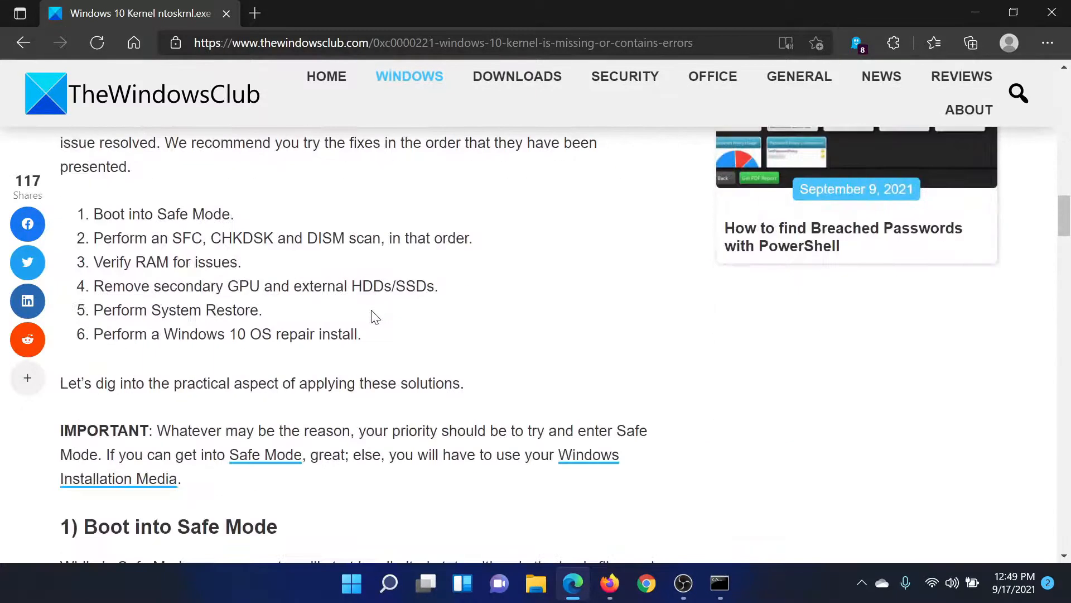
mouse_move(92, 222)
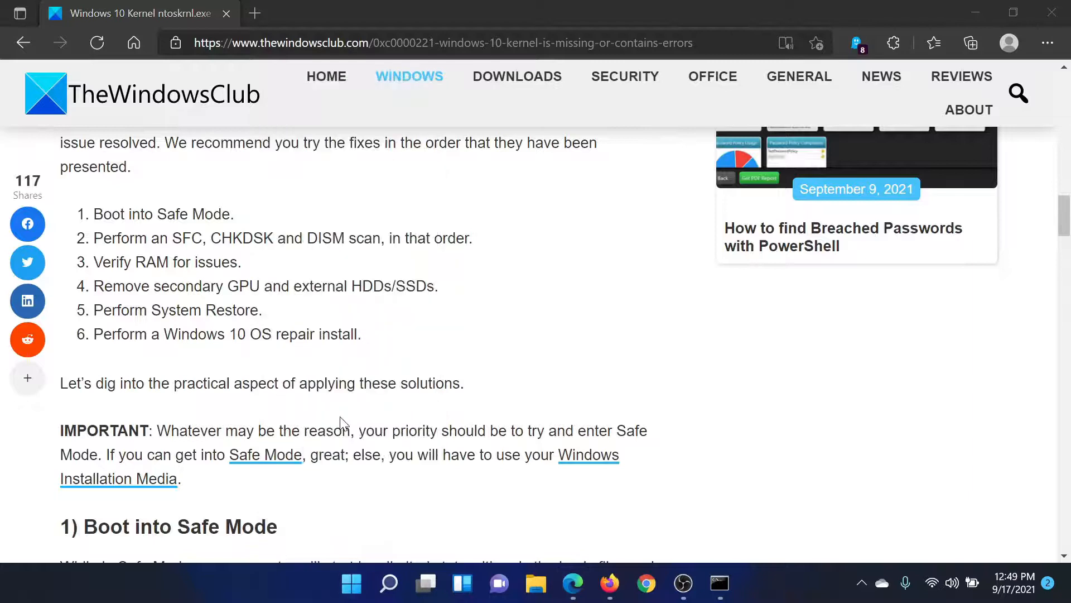
Step: Review Settings' System > Recovery Advanced startup, then scroll the article to the SFC, CHKDSK and DISM section
click(738, 583)
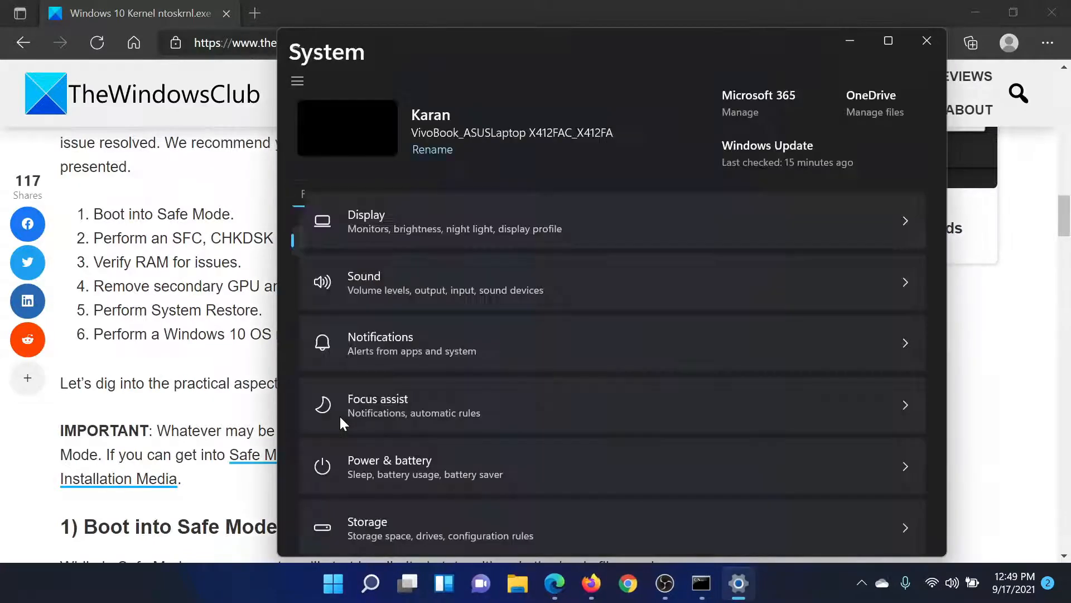
click(297, 81)
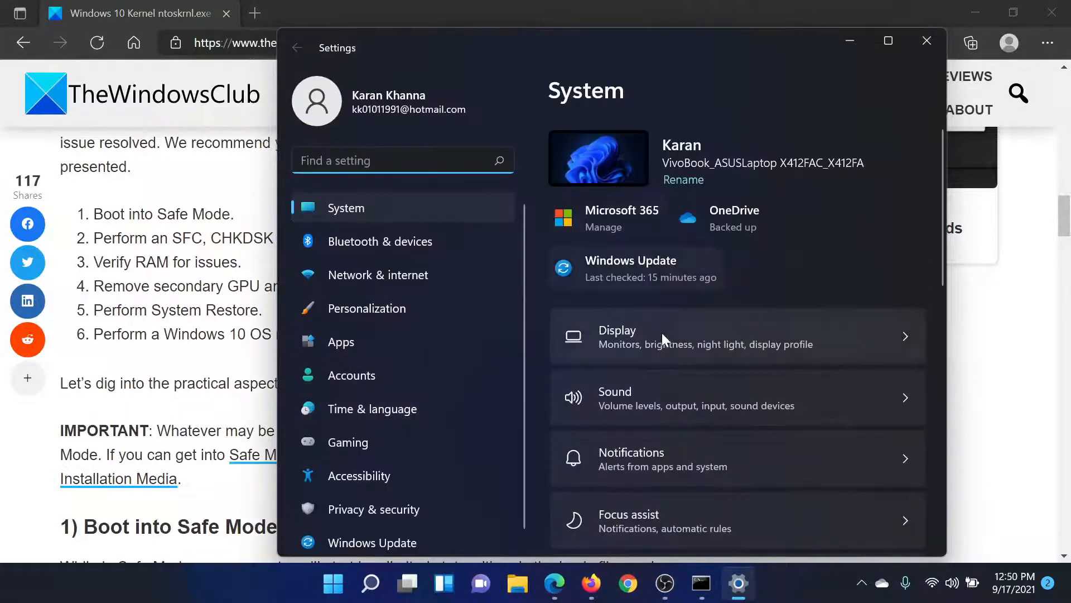
scroll(down, 3)
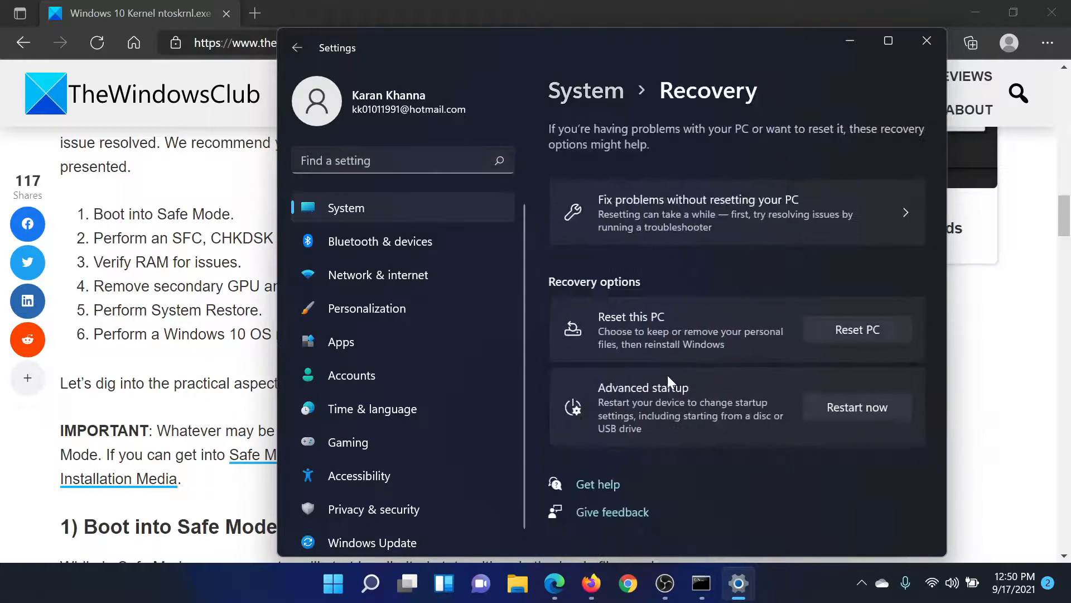
mouse_move(657, 392)
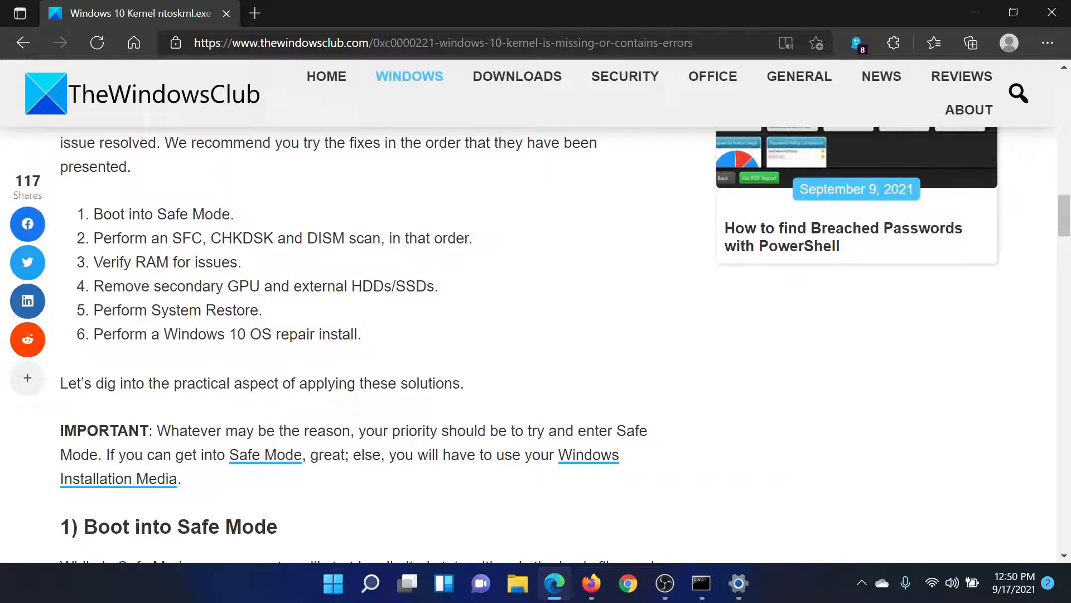
scroll(down, 3)
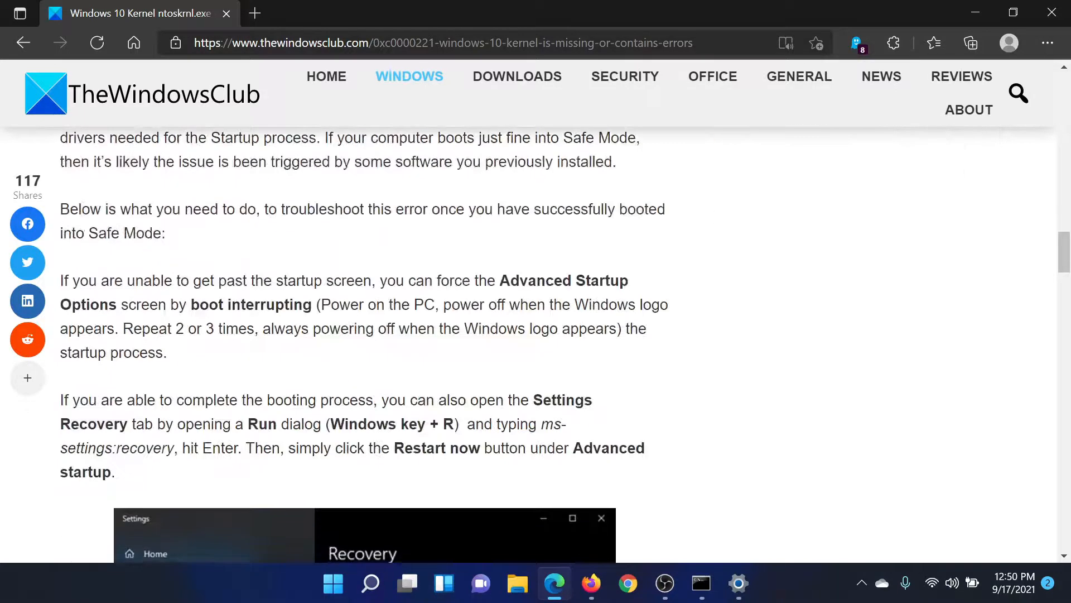
scroll(down, 3)
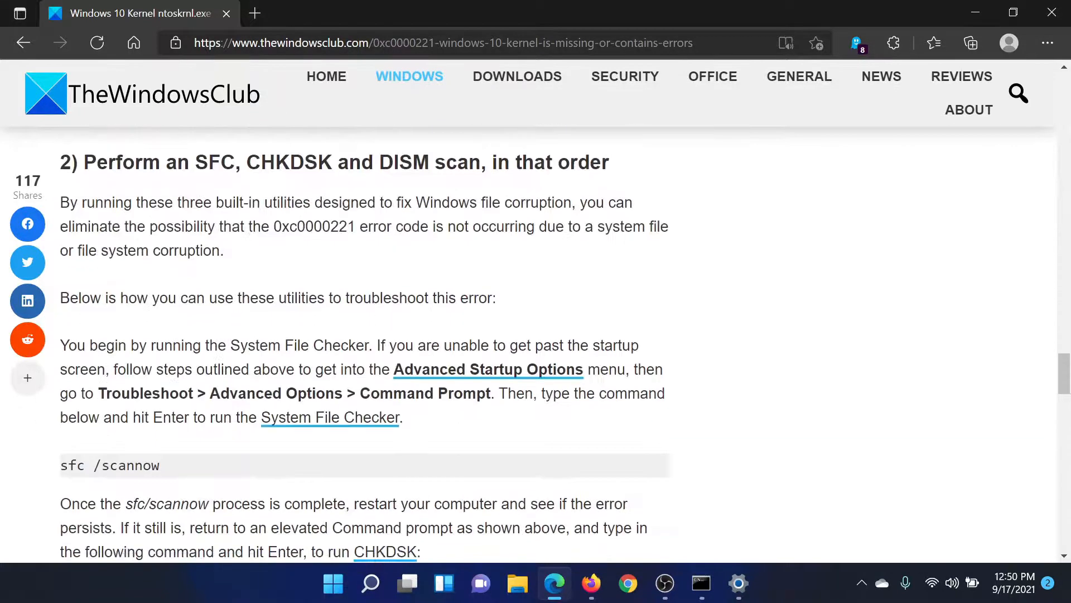
mouse_move(371, 584)
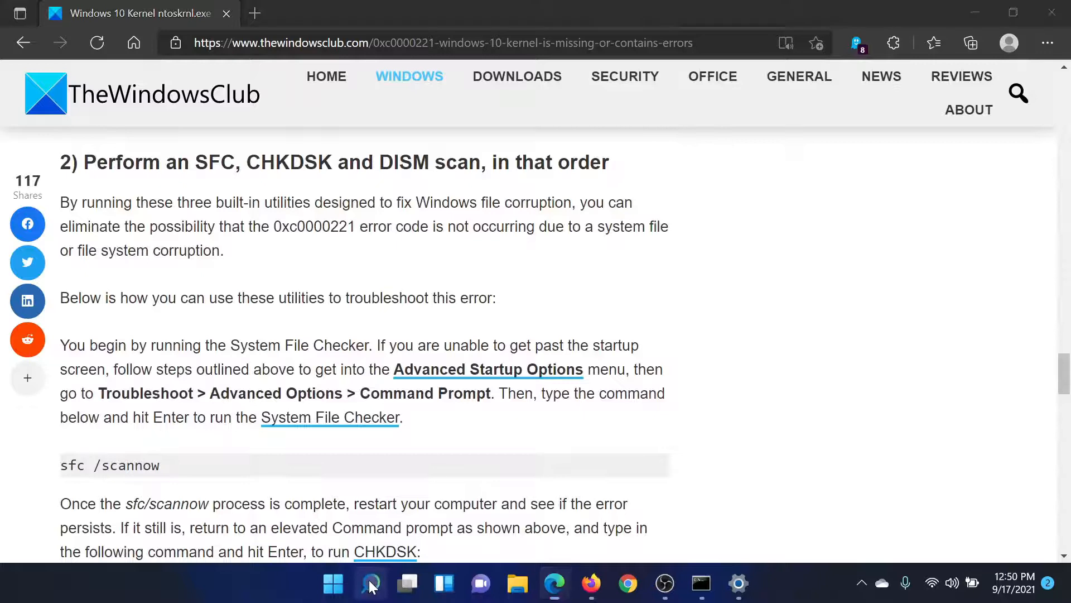
Step: Search for 'command Prompt' and run it as administrator
text(command Prompt)
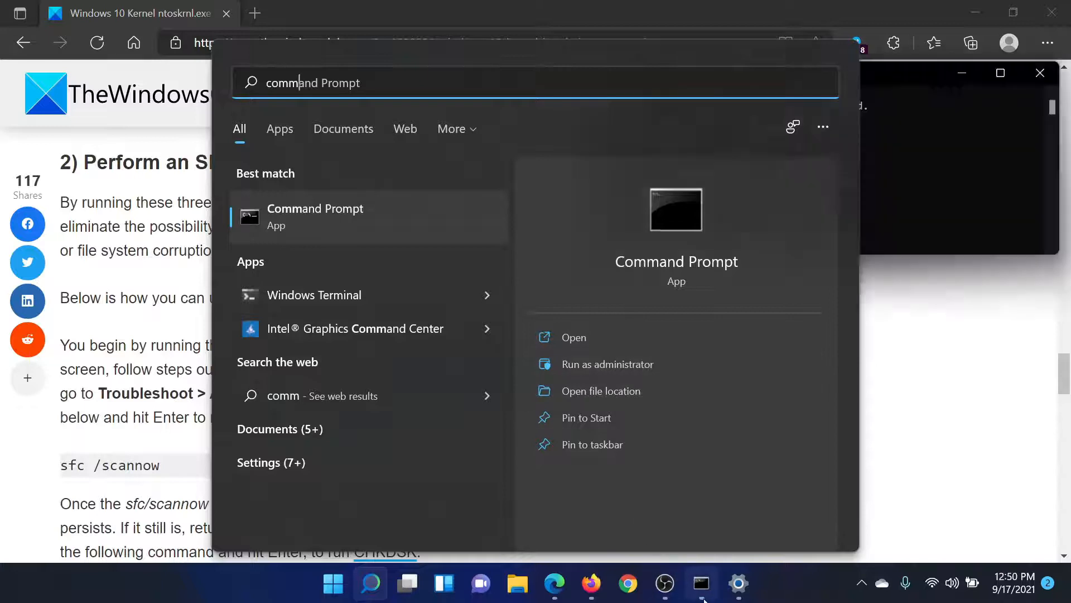
click(607, 364)
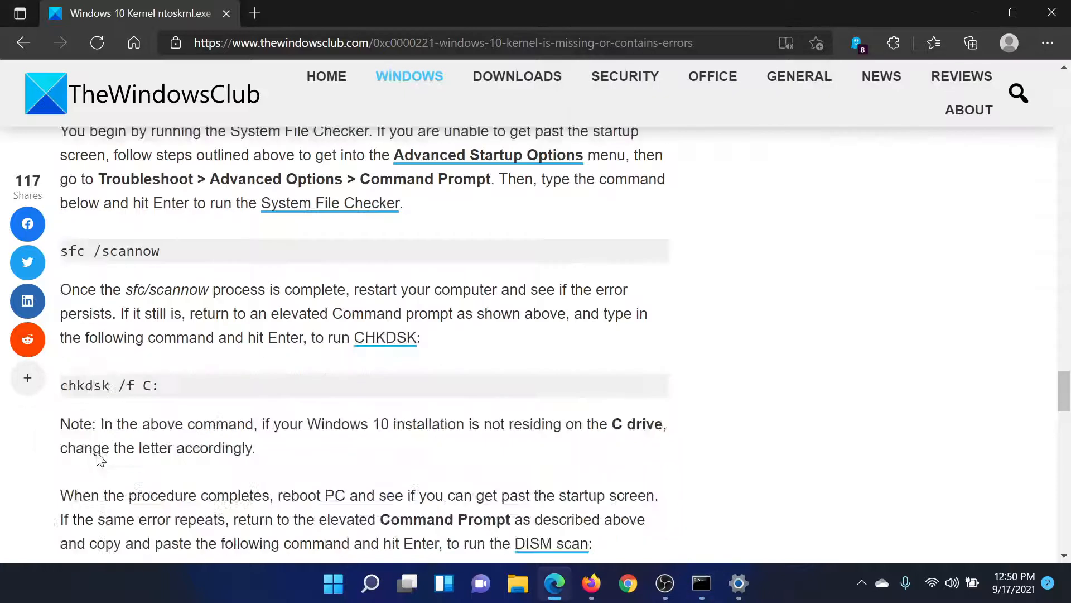
Step: Type sfc /scannow in the administrator Command Prompt, then minimize it to show the article
scroll(down, 3)
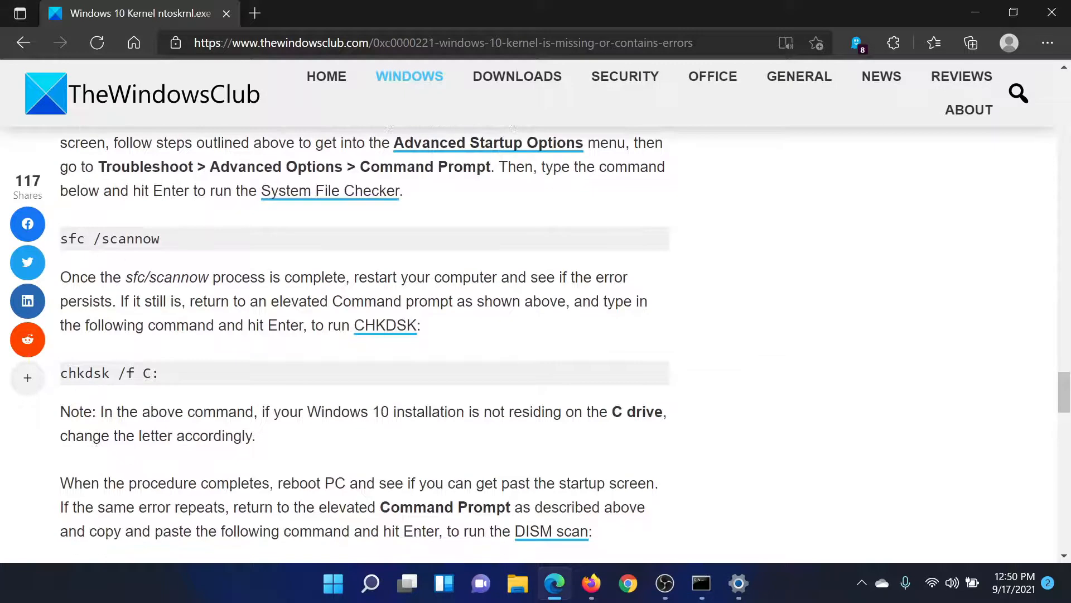
click(700, 584)
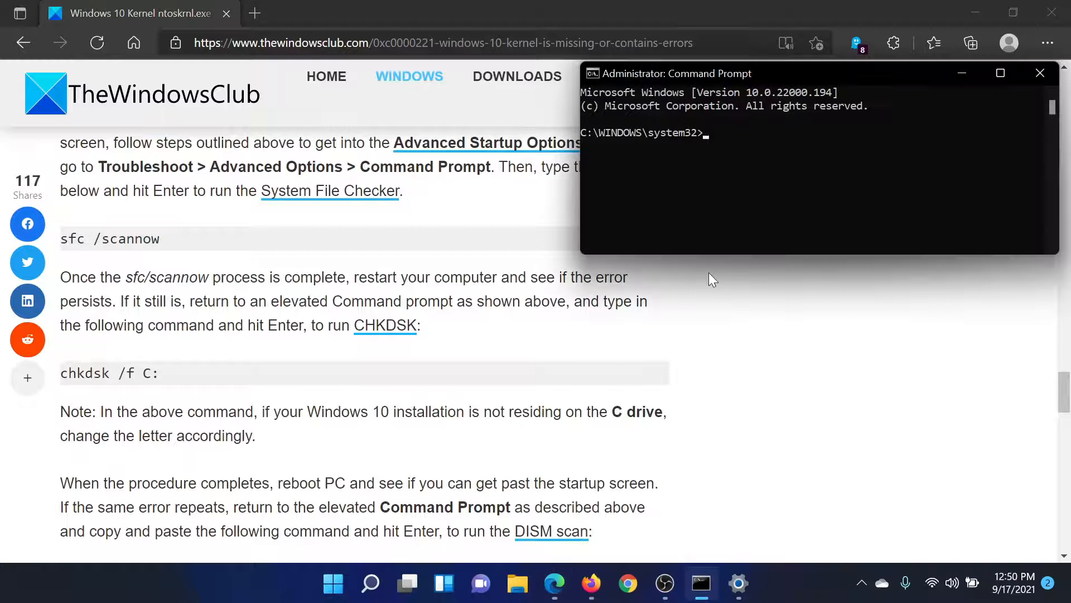
text(s)
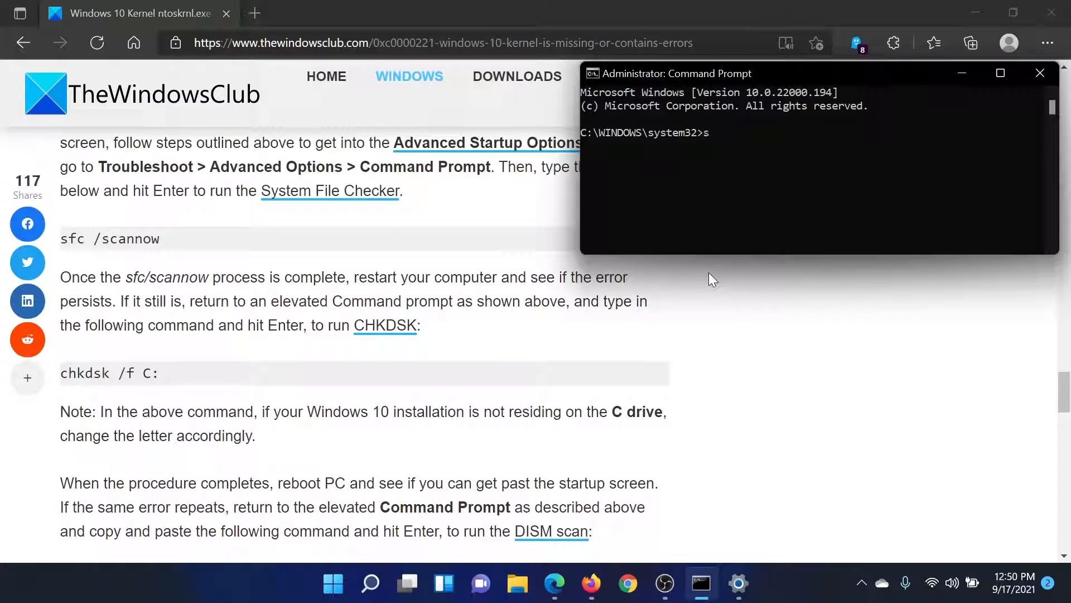
text(fc /)
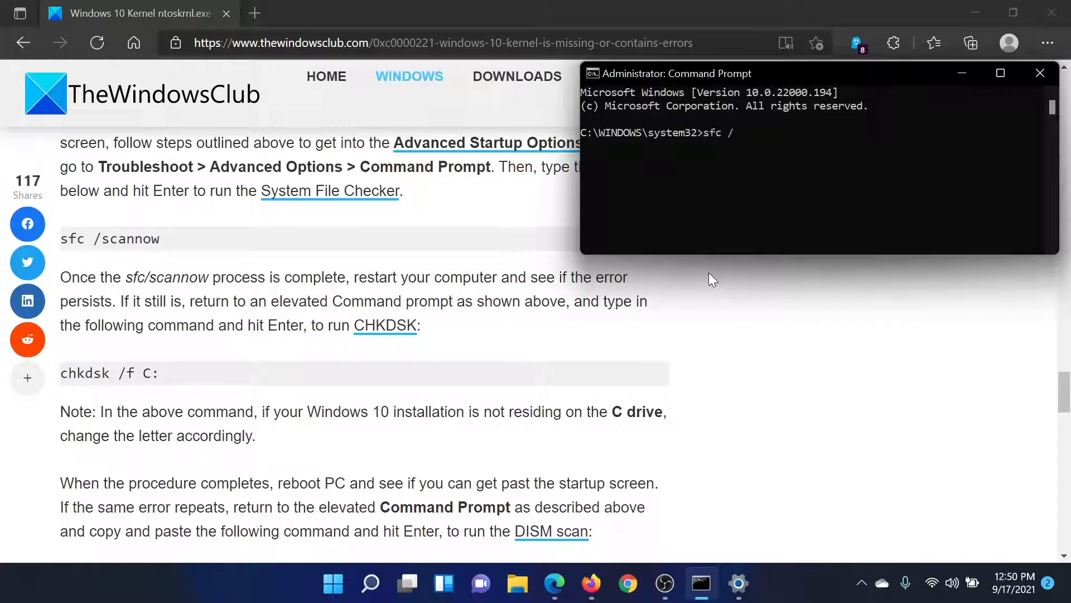
text(scanno)
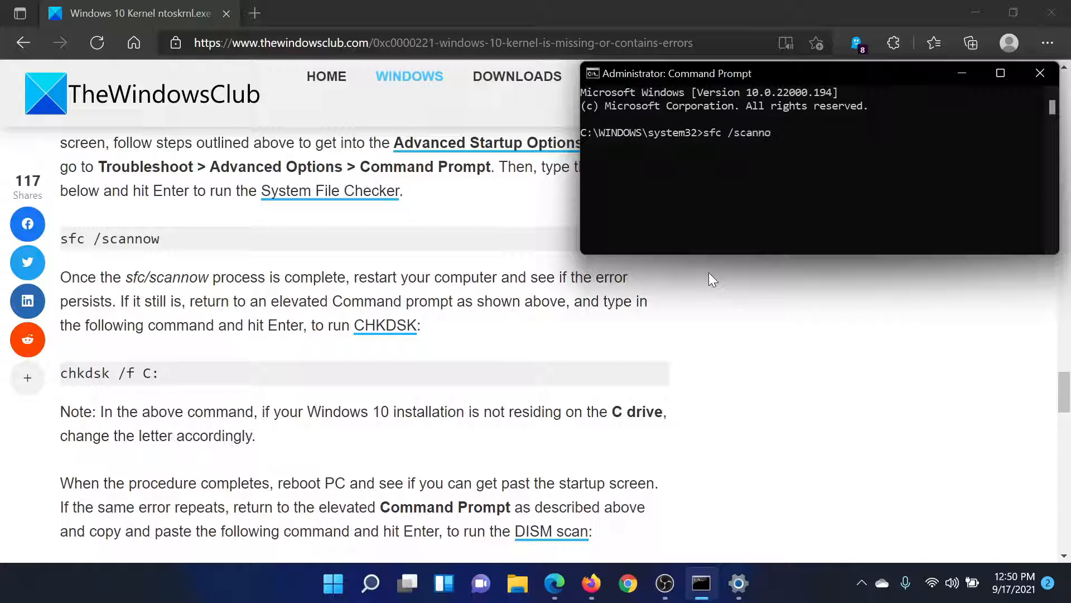
text(w)
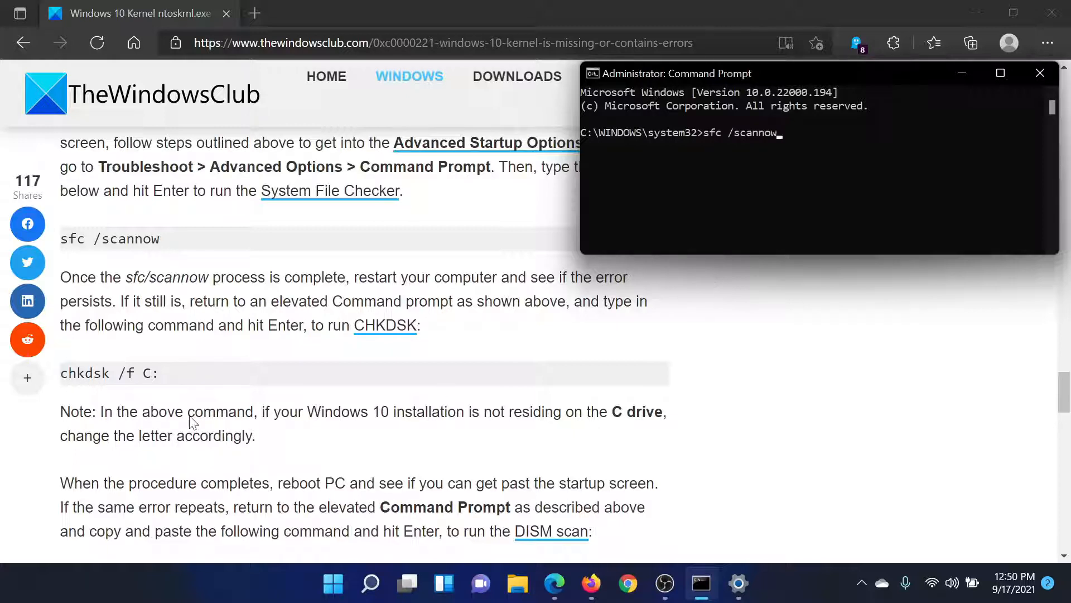
click(1039, 73)
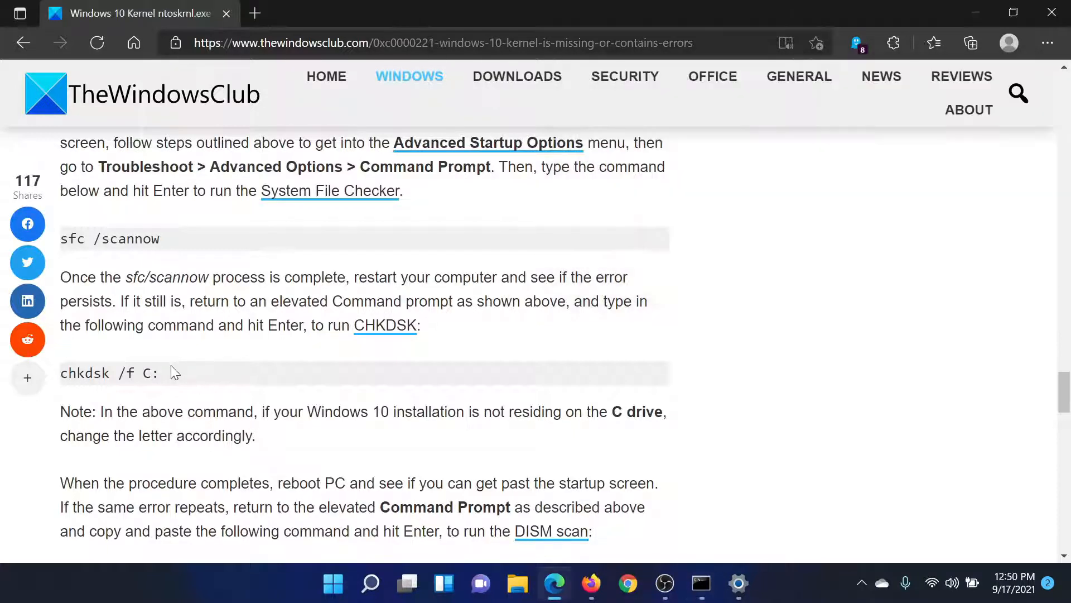
Step: Scroll past the DISM, RAM and hardware fixes to System Restore and the repair-install section
scroll(down, 3)
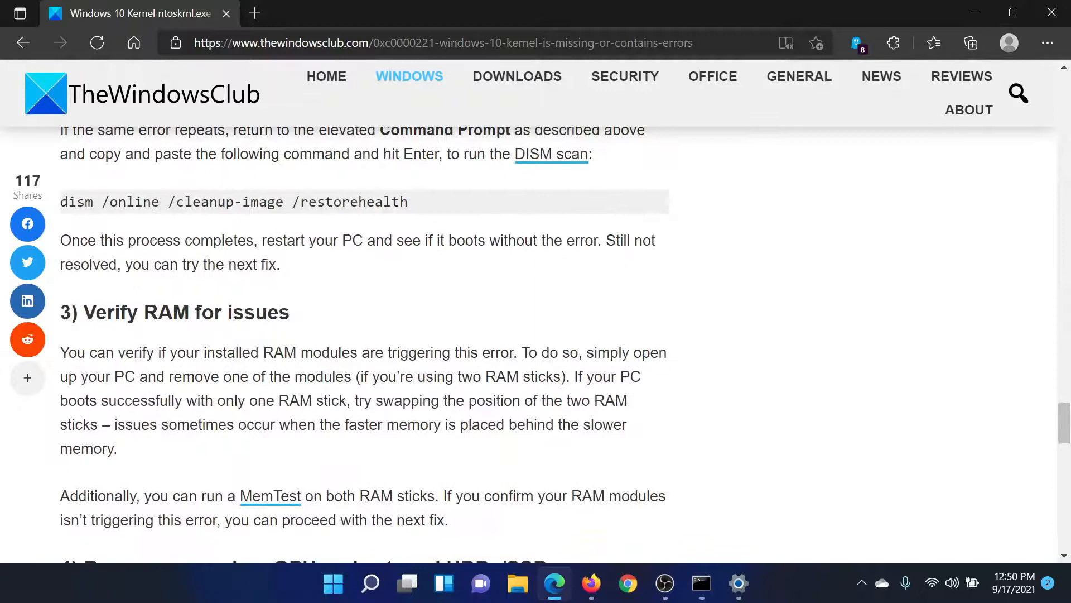
scroll(down, 3)
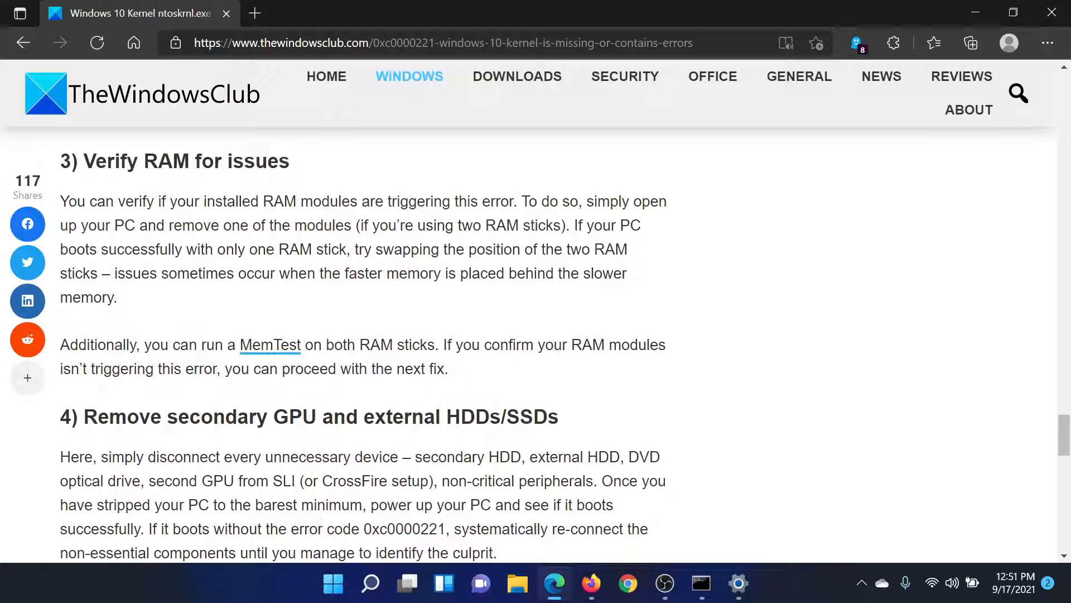
scroll(down, 3)
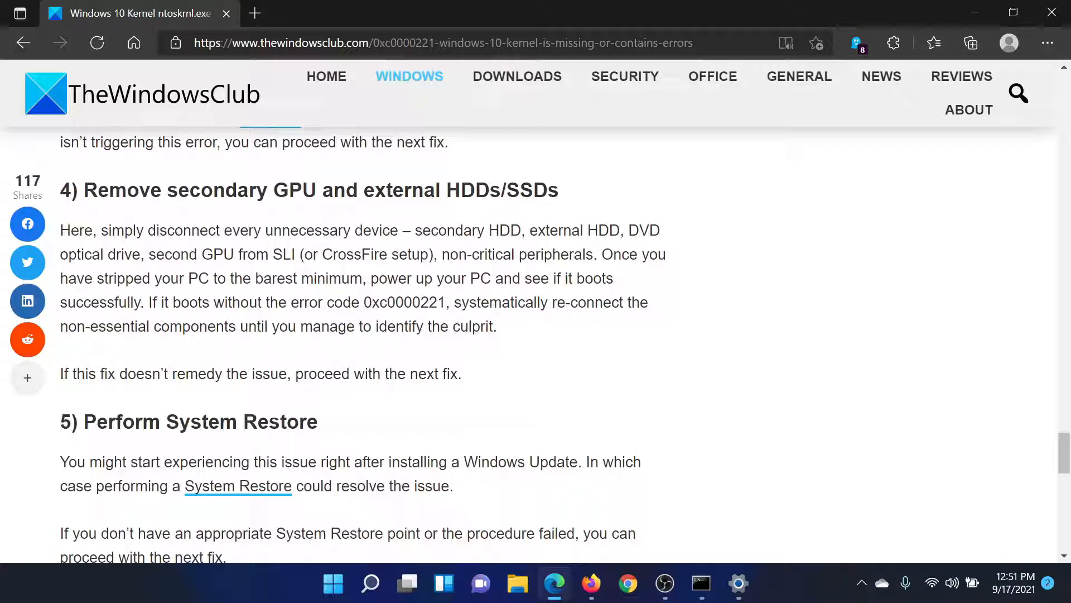
scroll(down, 3)
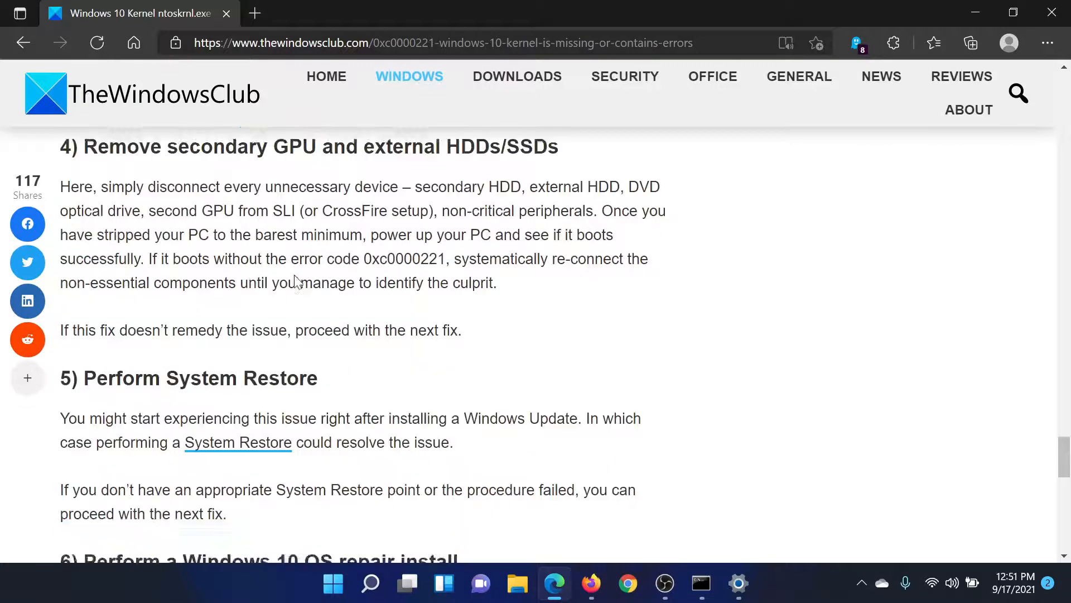
scroll(down, 3)
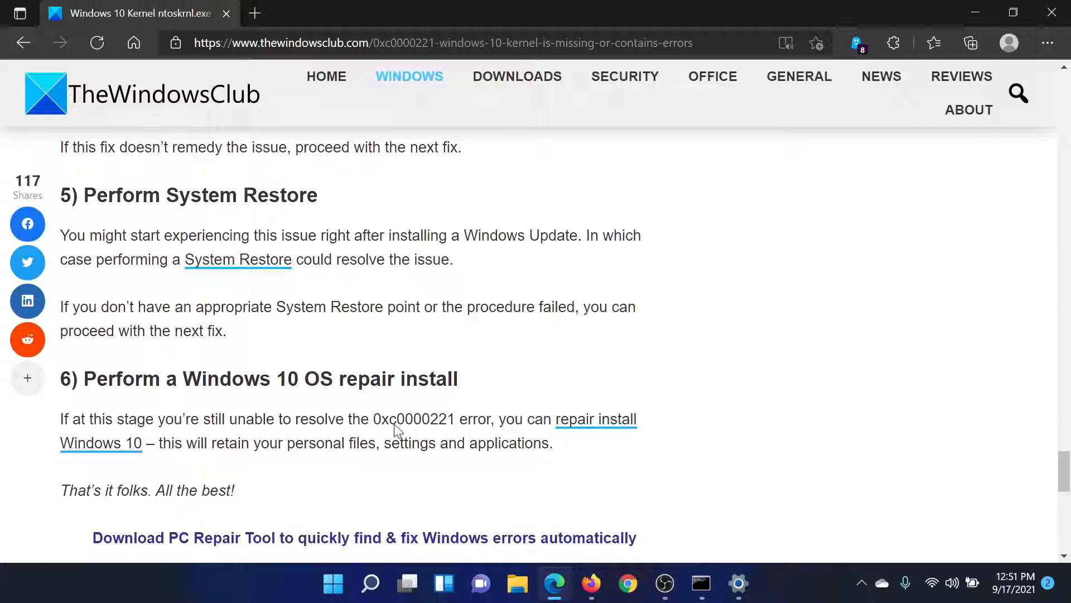
click(369, 583)
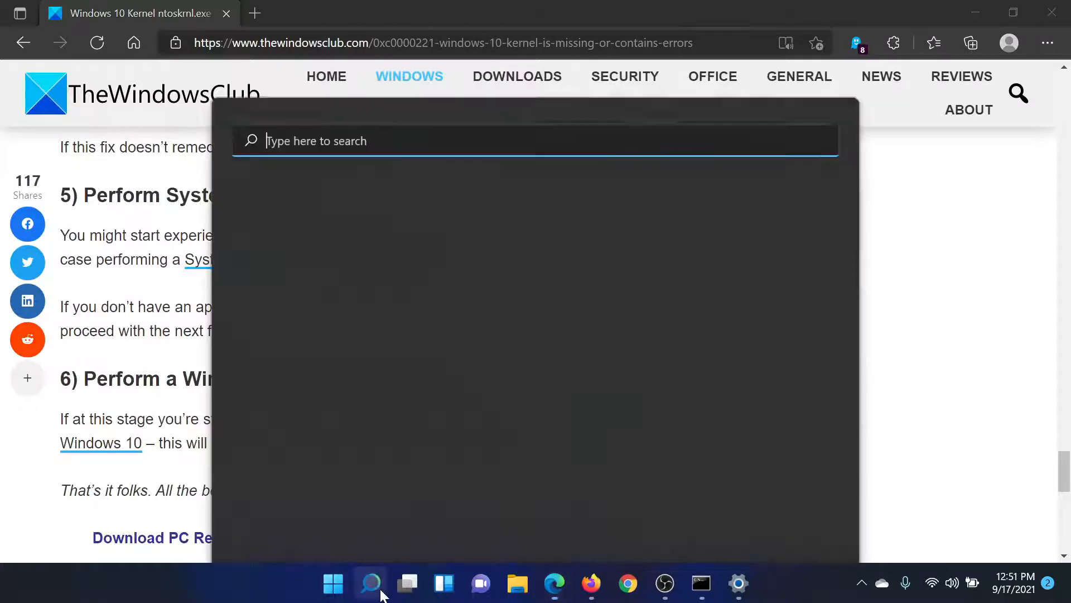
text(recovery)
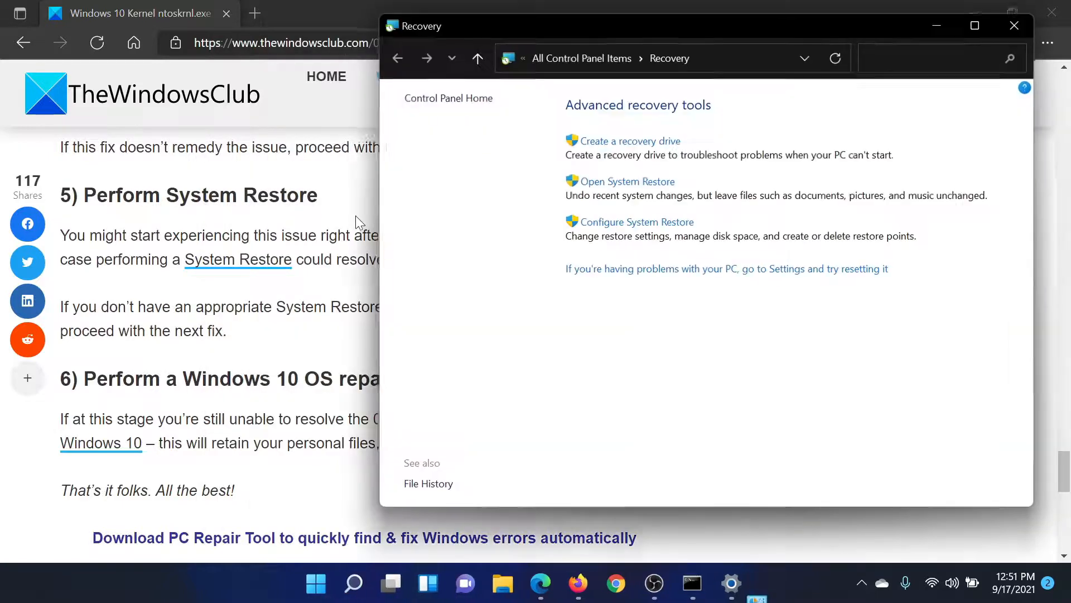
mouse_move(607, 181)
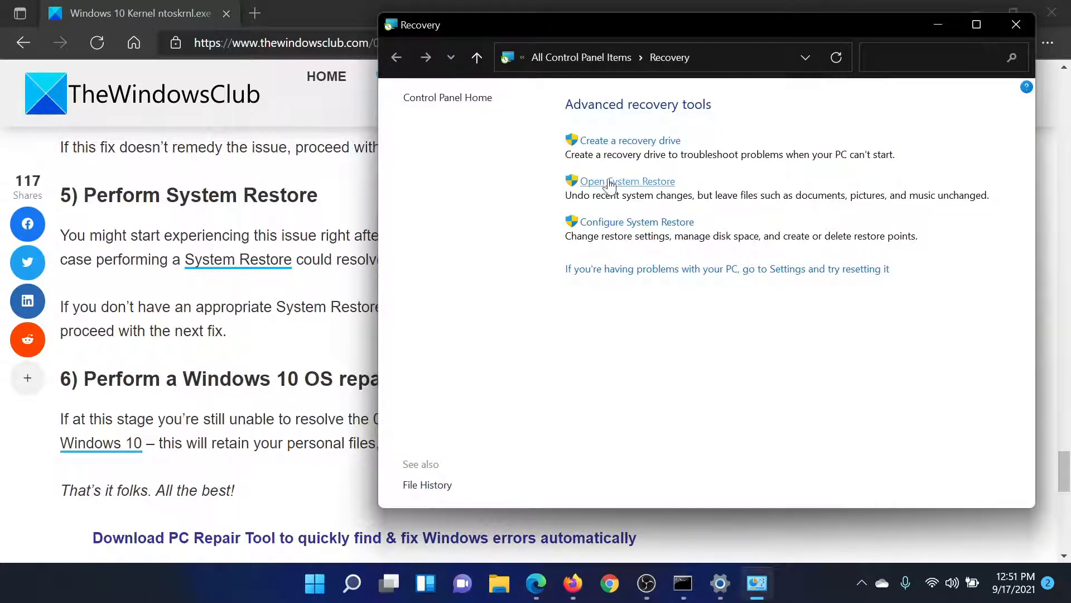
click(627, 181)
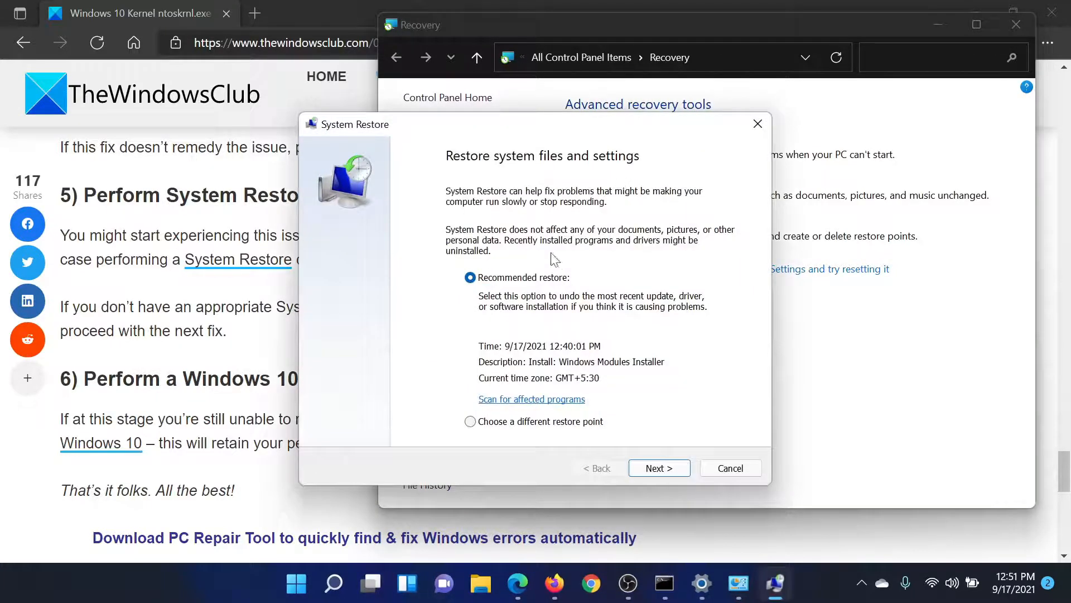
mouse_move(658, 469)
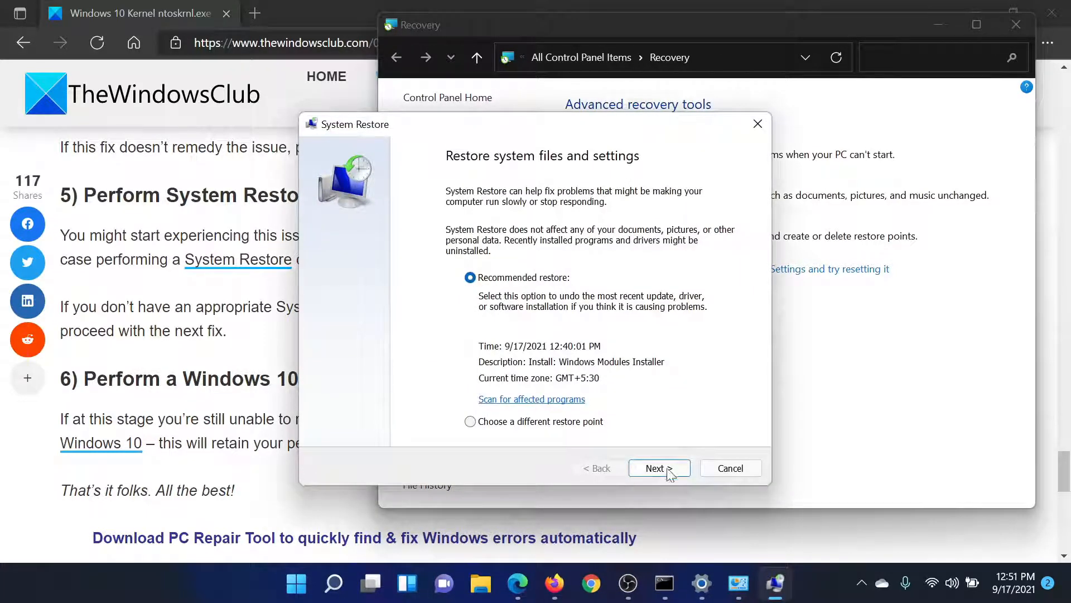
mouse_move(162, 353)
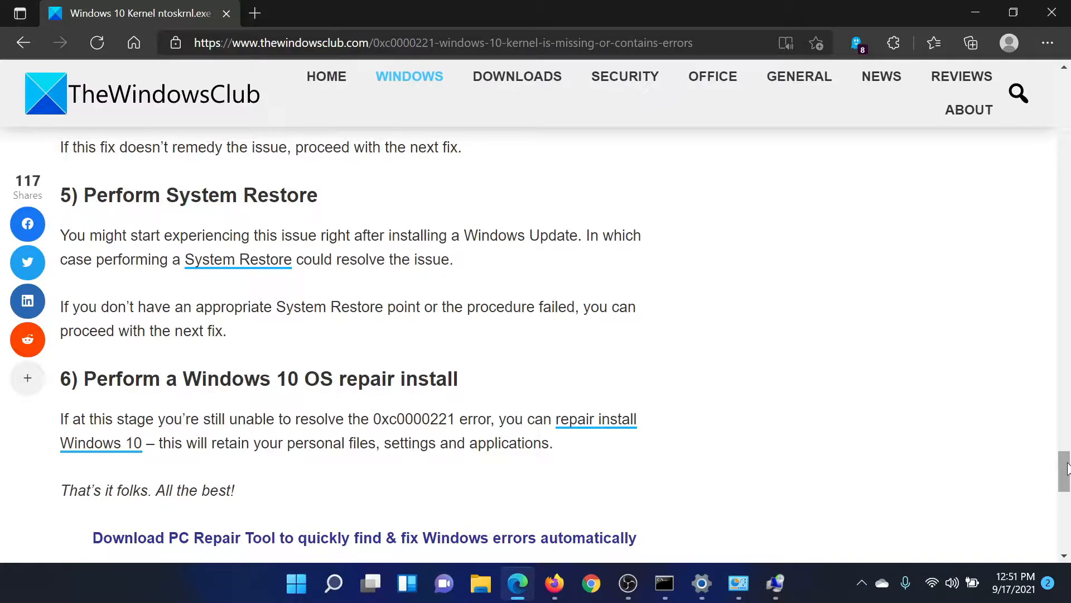
scroll(up, 3)
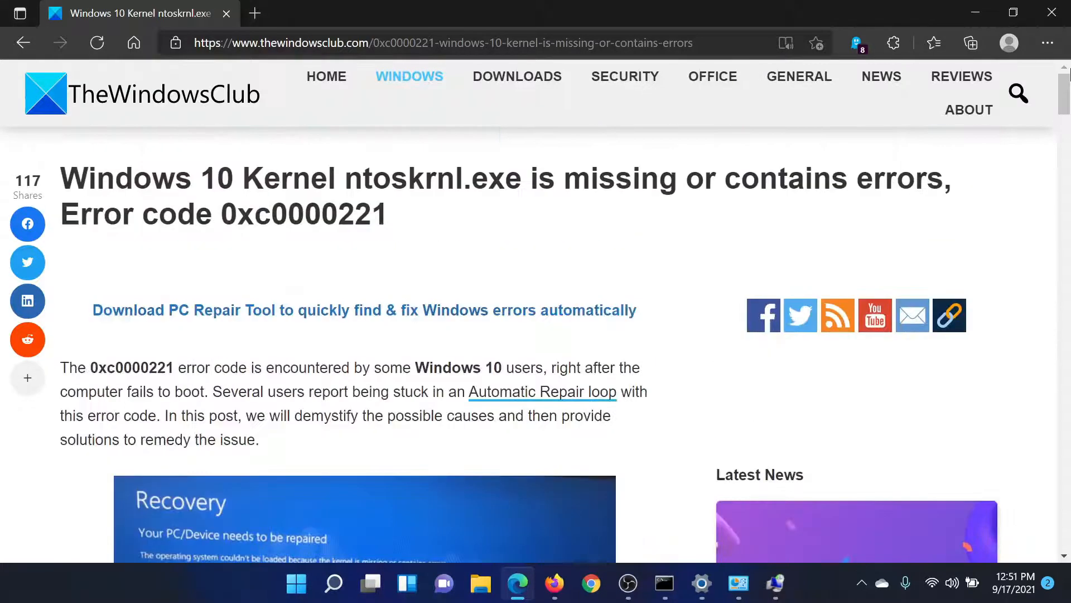